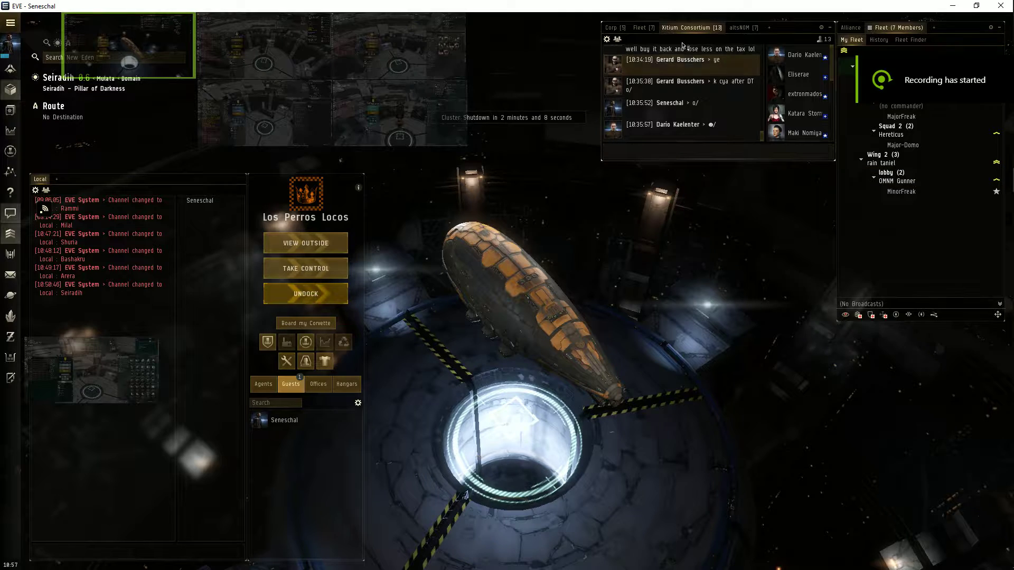
Bring MinorFreak's client forward showing the seven-member fleet with MinorFreak as boss
click(644, 27)
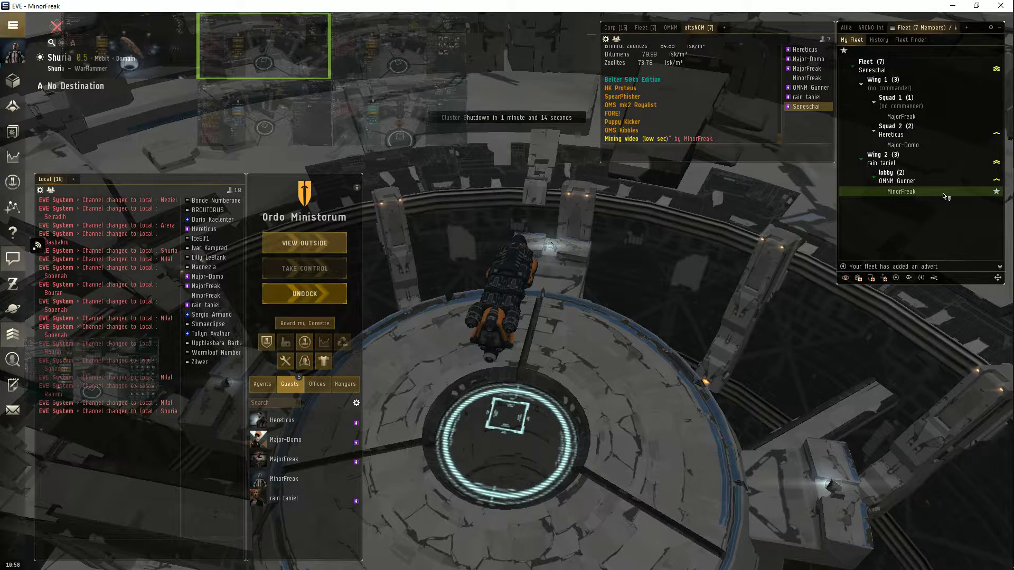
Have MinorFreak leave the fleet so Seneschal becomes boss of six members
right_click(901, 191)
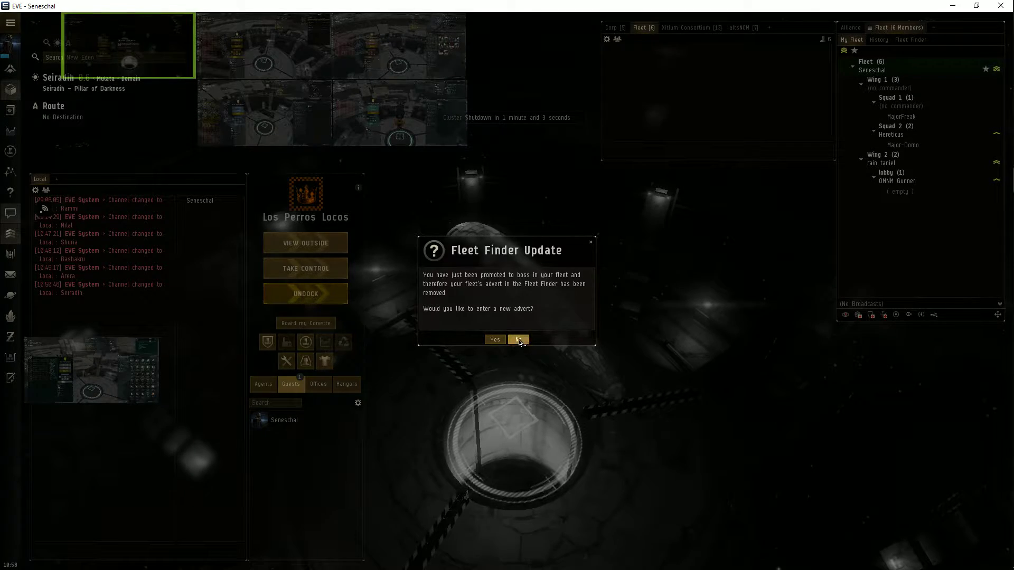
Decline the new fleet advert, then have Seneschal leave so rain taniel becomes boss
click(518, 339)
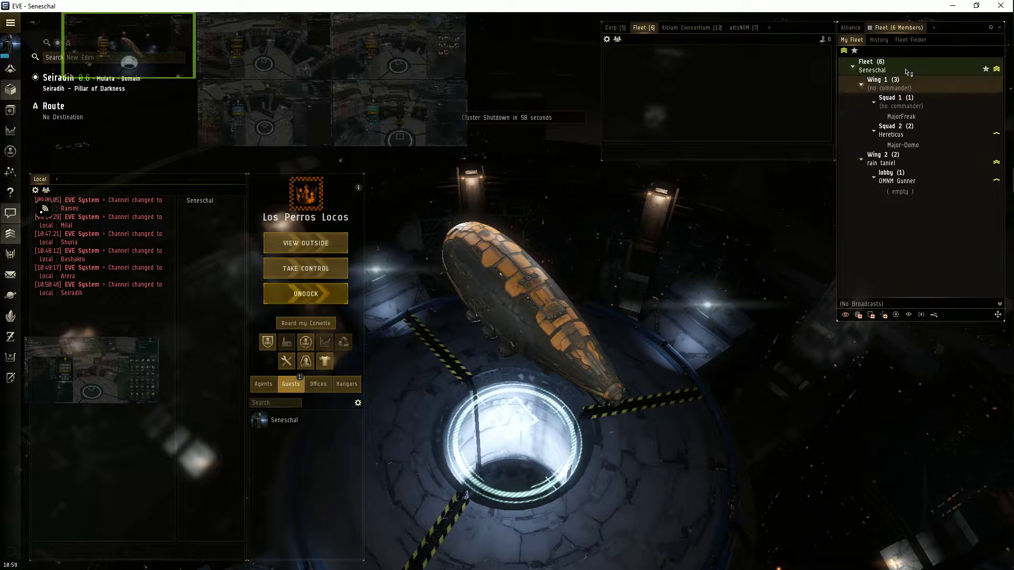
right_click(873, 69)
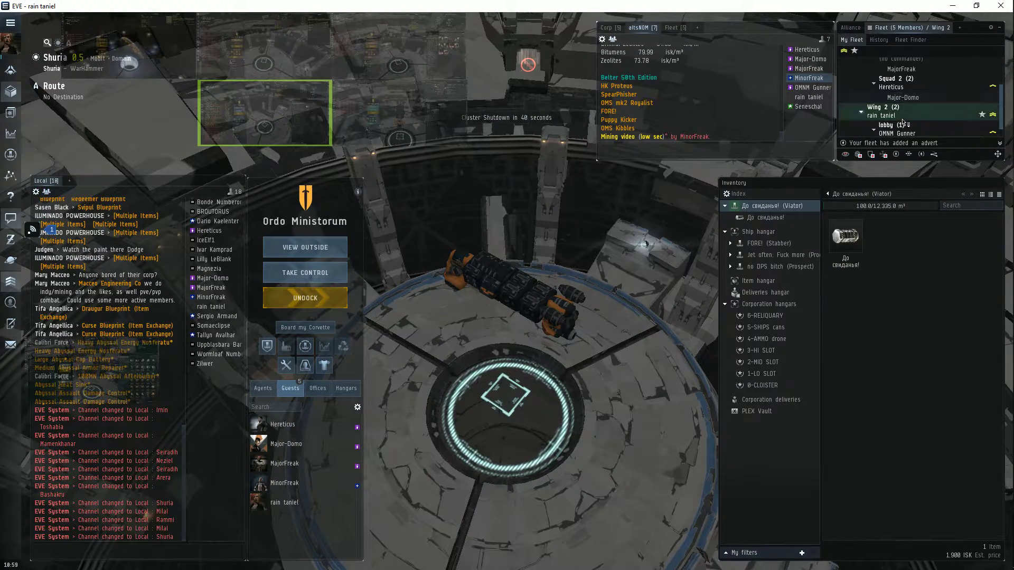
Have rain taniel leave so Hereticus becomes boss, then bring up Hereticus's fleet actions
right_click(887, 116)
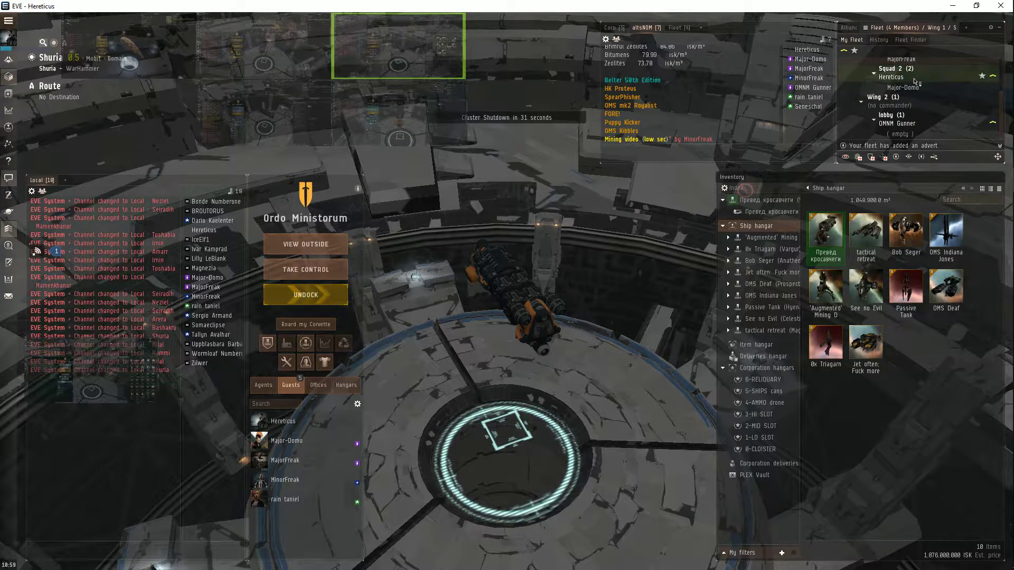
right_click(905, 76)
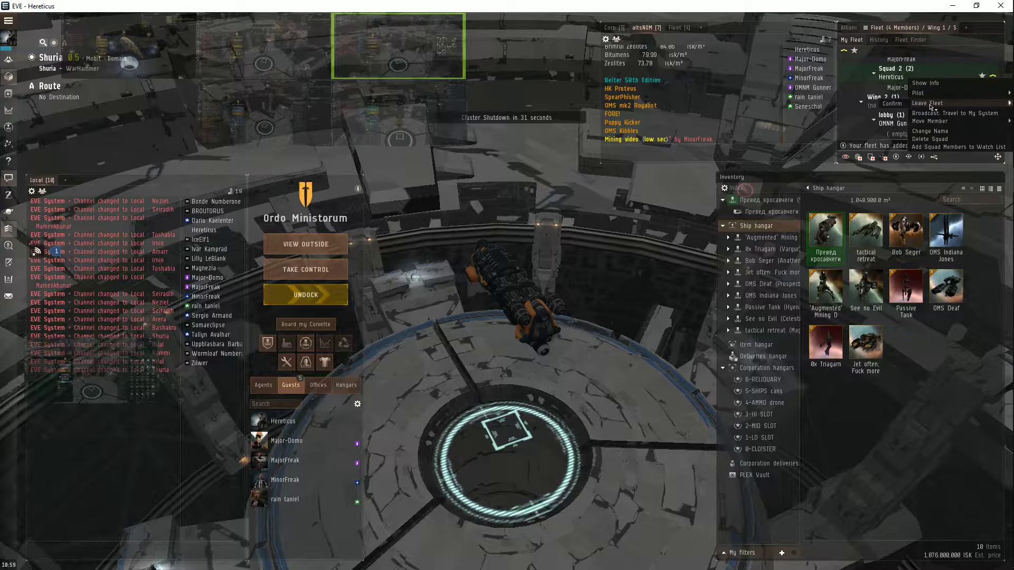